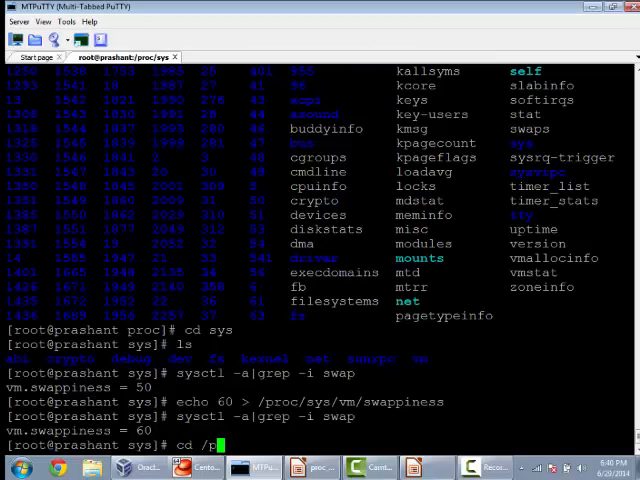
# Step: List /proc and process 1's directory, then view /proc/1/status in less
pyautogui.press('Return')
pyautogui.write('ls')
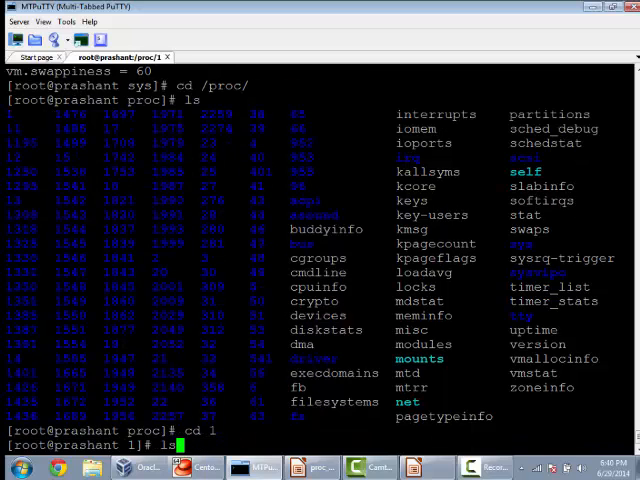
pyautogui.press('Return')
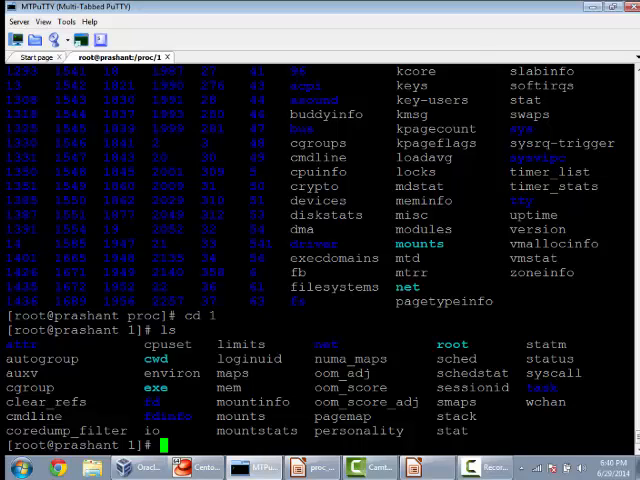
pyautogui.write('less sta')
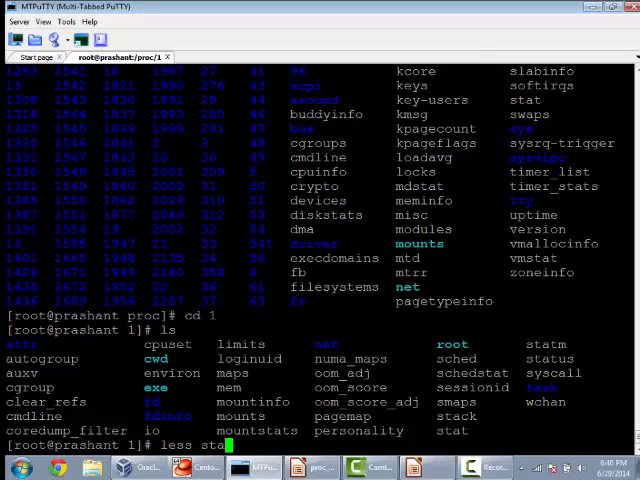
pyautogui.write('s |')
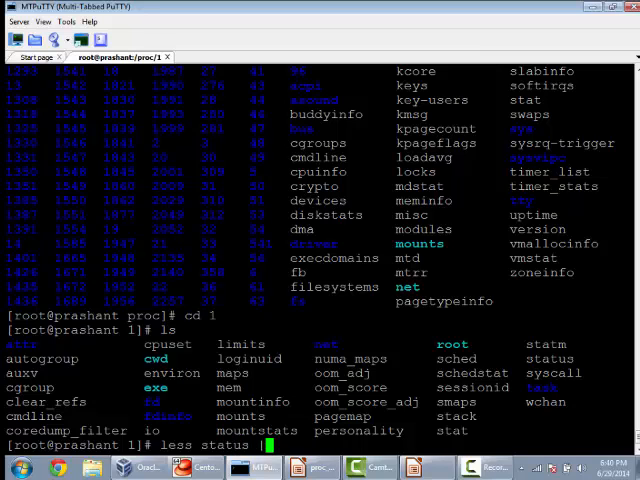
pyautogui.press('Return')
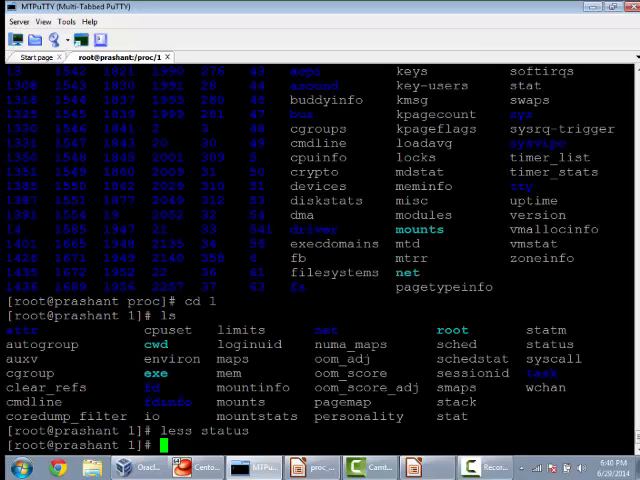
# Step: Change the shell's working directory to /proc/sys
pyautogui.write('c')
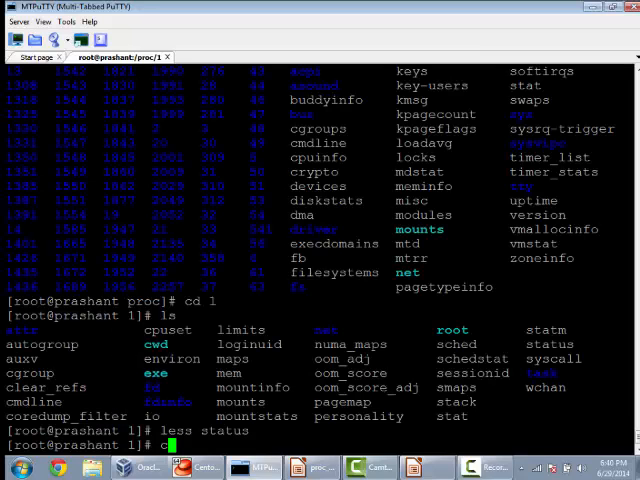
pyautogui.write('cd /proc/s')
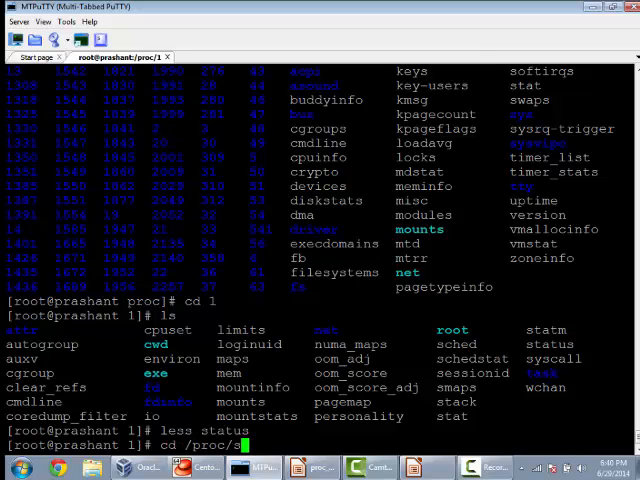
pyautogui.press('Return')
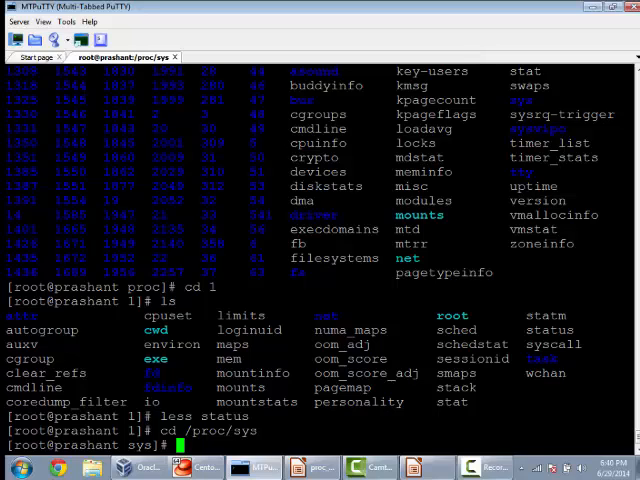
# Step: View /etc/sysctl.conf in less, showing settings like ip_forward and syncookies
pyautogui.write('less')
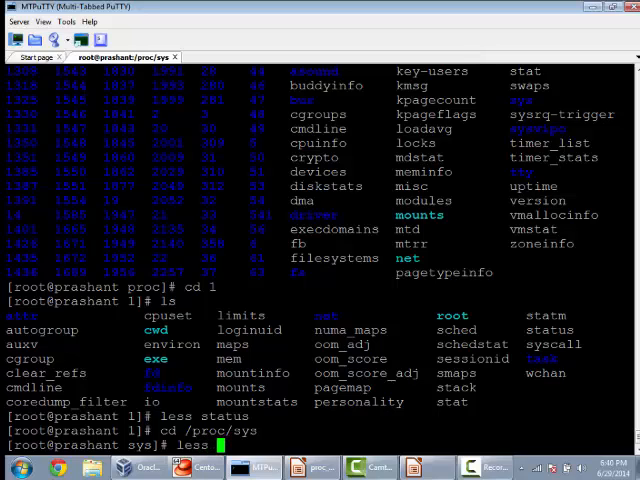
pyautogui.write('/etc/s')
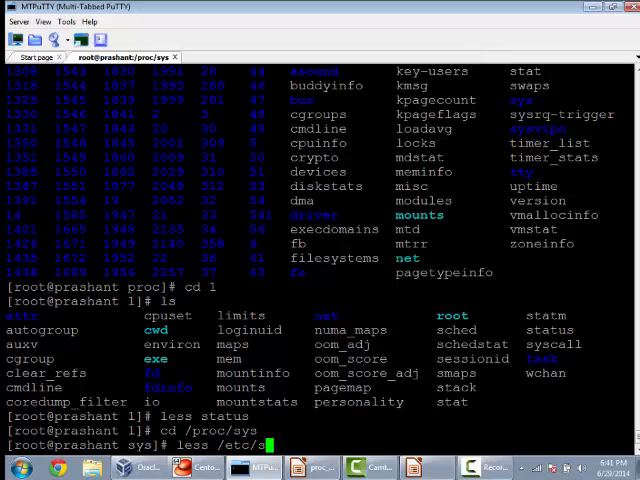
pyautogui.write('ysctl.conf')
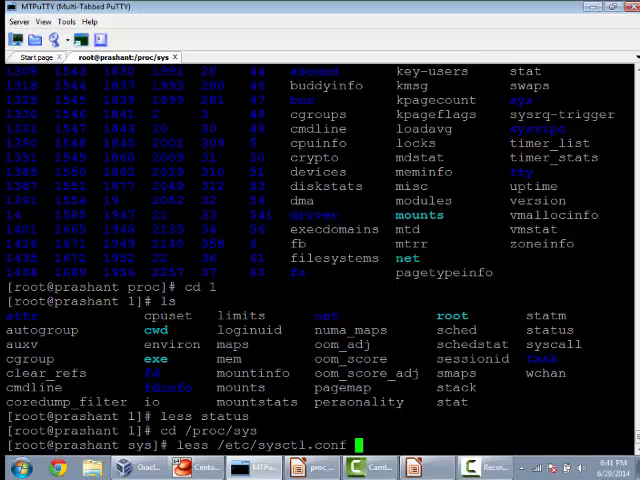
pyautogui.press('Return')
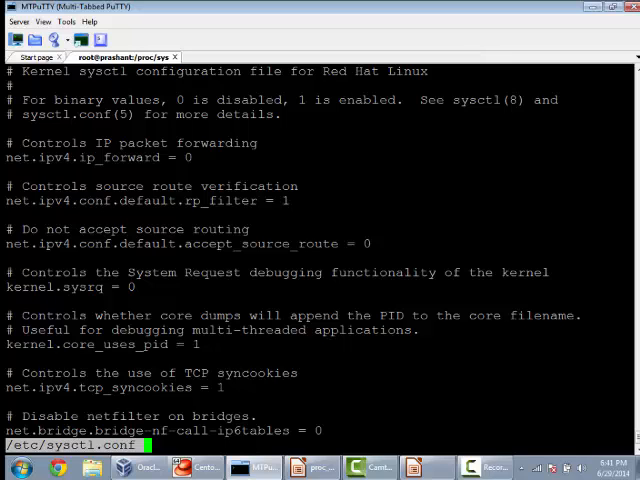
# Step: Check vm.swappiness (60) with sysctl -a | grep, then write 70 to /proc/sys/vm/swappiness
pyautogui.press('Return')
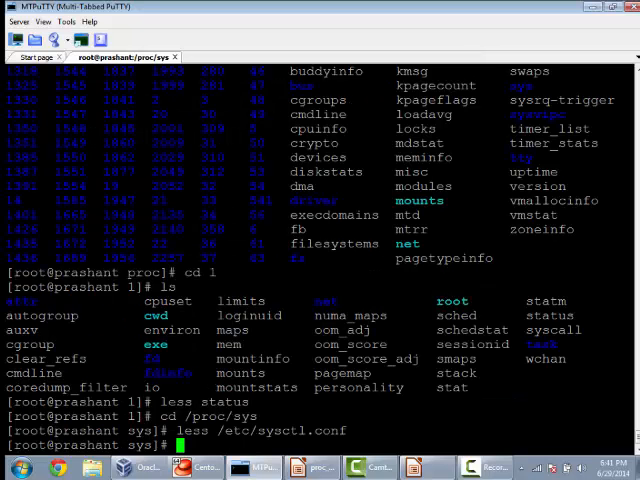
pyautogui.write('s')
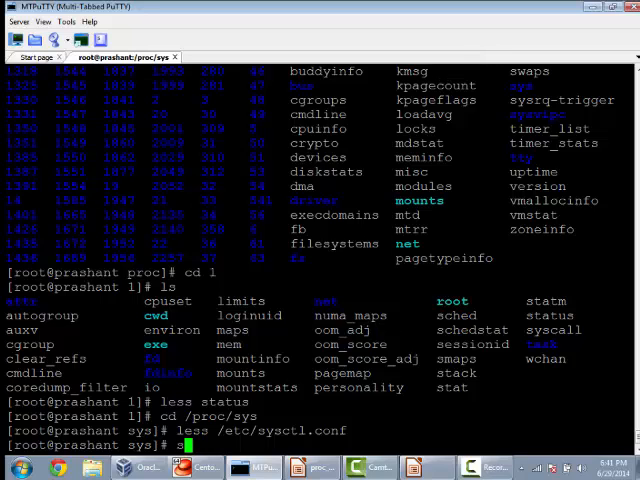
pyautogui.write('ysctl -a')
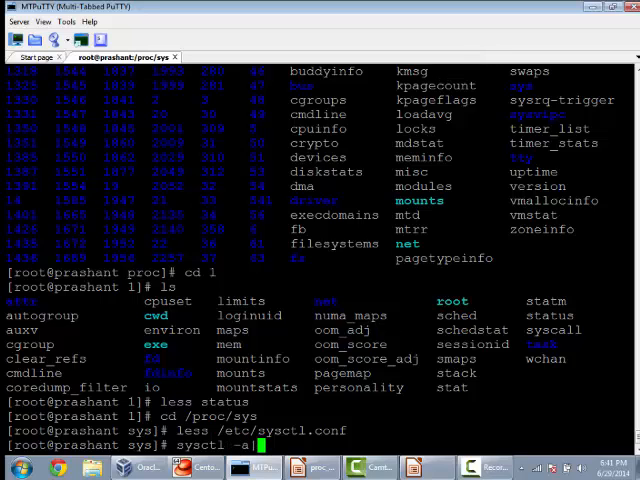
pyautogui.write('|grep -i s')
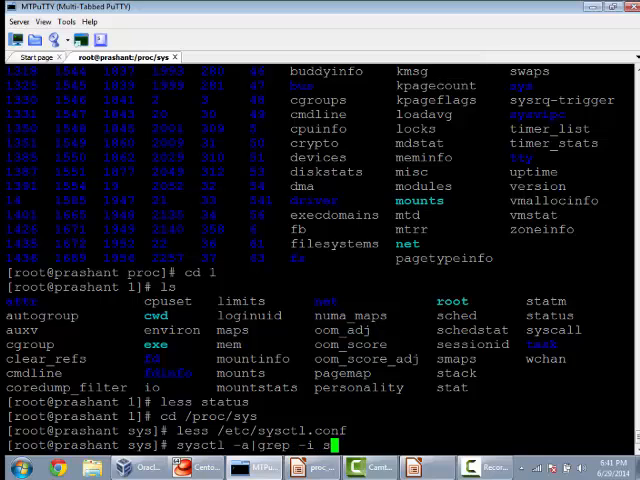
pyautogui.press('Return')
pyautogui.write('echo 70')
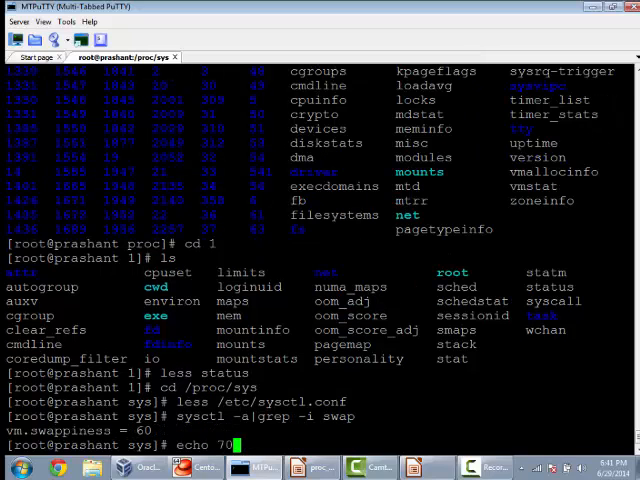
pyautogui.write('> /proc/sys/vm/')
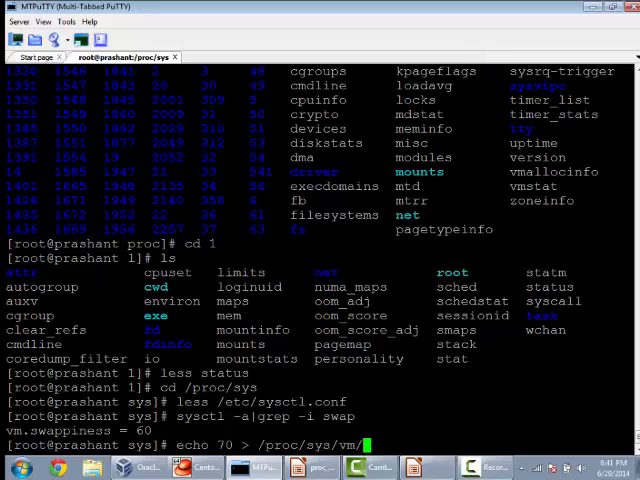
pyautogui.press('Return')
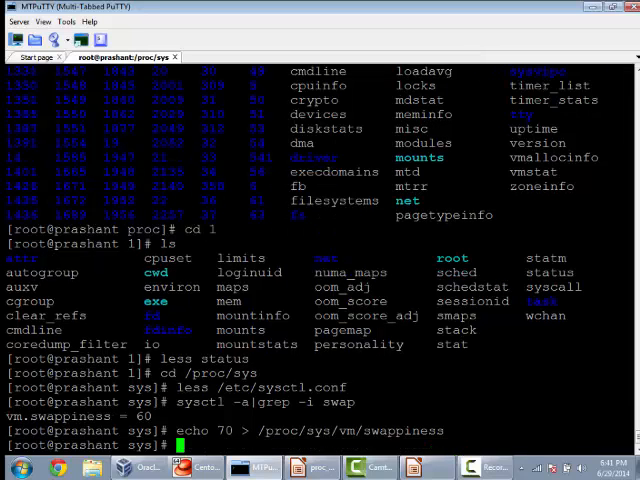
# Step: Edit the vm.swappiness line in /etc/sysctl.conf with vim and save with :wq!
pyautogui.write('vim /')
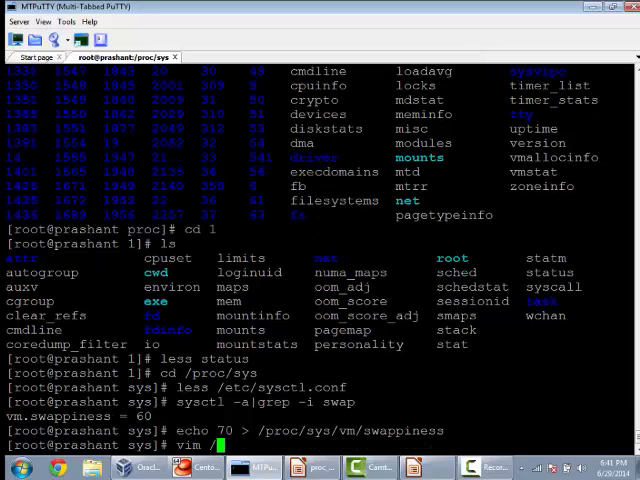
pyautogui.write('/etc/sys')
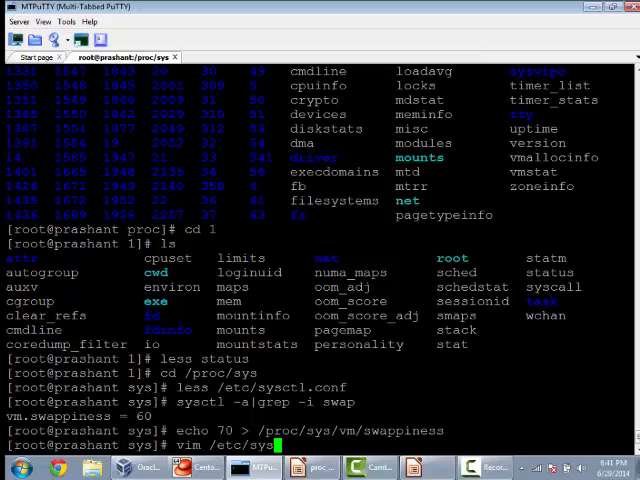
pyautogui.press('Return')
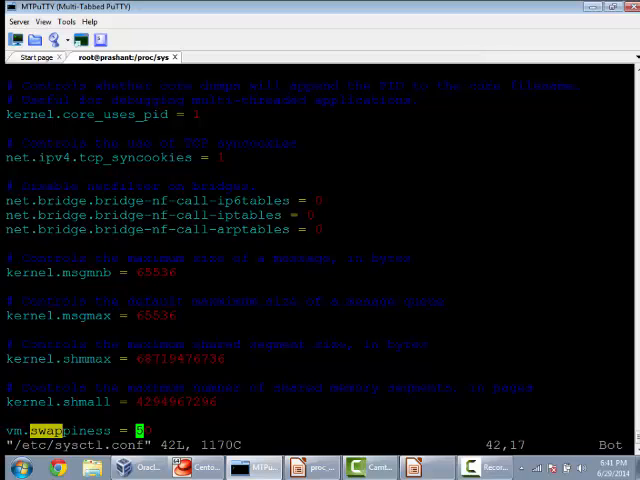
pyautogui.write(':wq!')
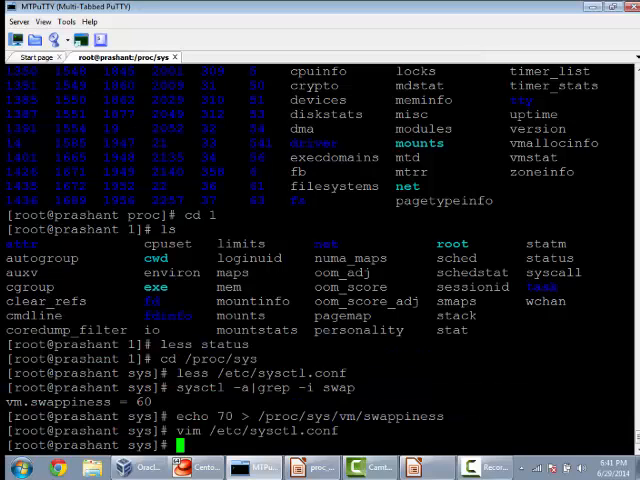
# Step: Apply /etc/sysctl.conf with sysctl -p, loading swappiness 80
pyautogui.write('sysctl -')
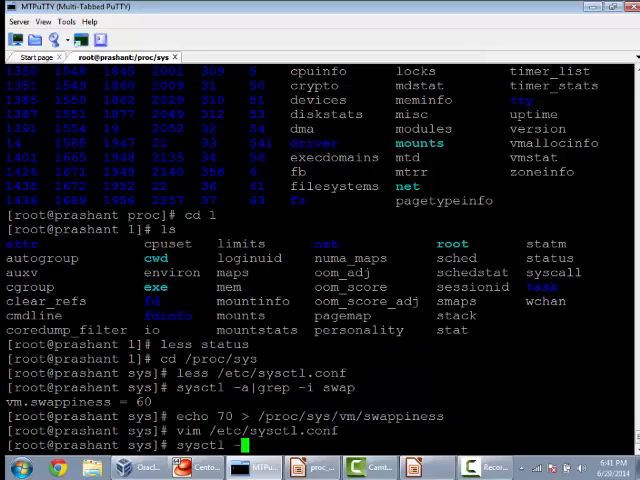
pyautogui.write('-')
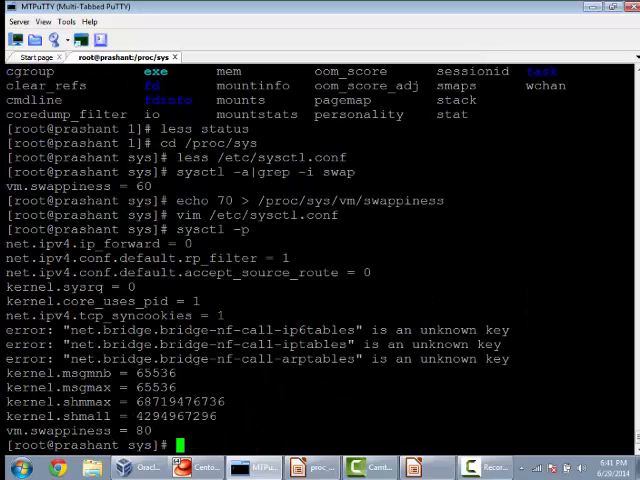
pyautogui.write('sysctl -p')
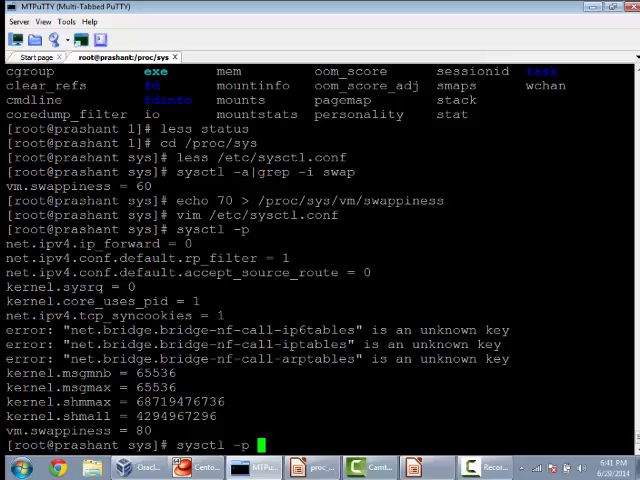
pyautogui.write('/tmp/')
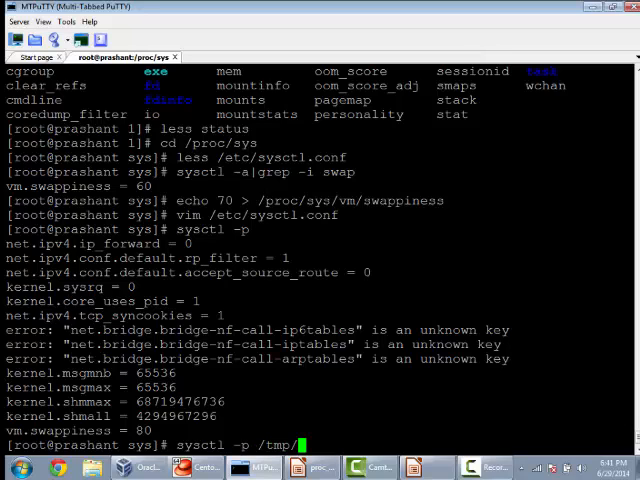
pyautogui.write('test')
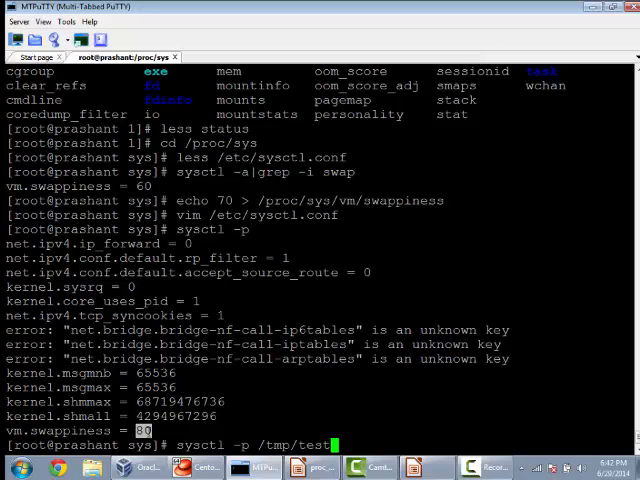
# Step: Run sysctl -w vm.swappiness=90 and confirm the swap settings report 90
pyautogui.press('BackSpace')
pyautogui.write('sysctl -w v')
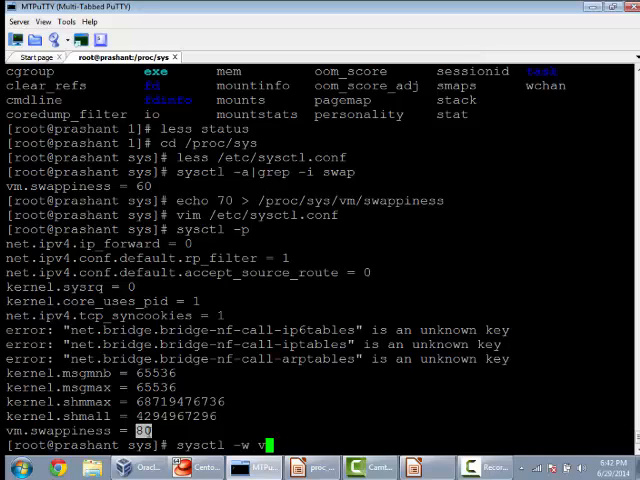
pyautogui.write('m.swappiness')
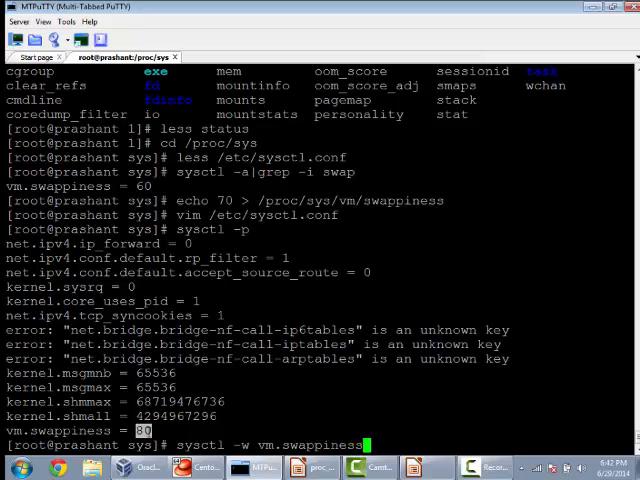
pyautogui.press('Return')
pyautogui.write('sysctl -a|grep -i swap')
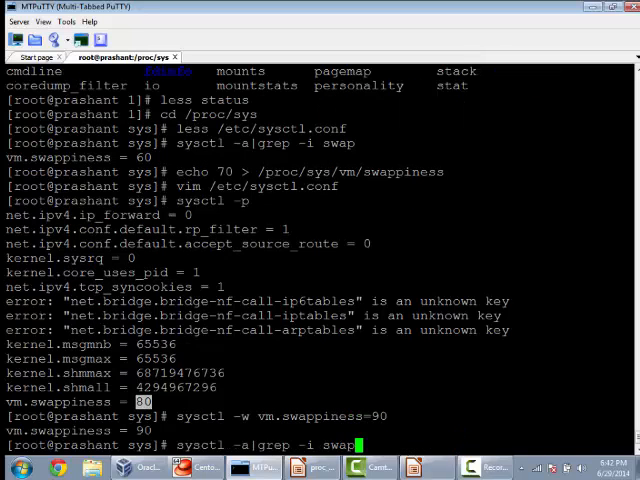
pyautogui.press('Return')
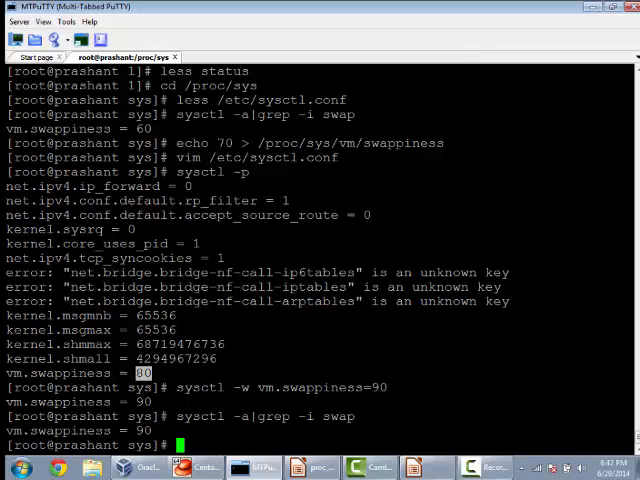
pyautogui.write('cd /etc/sysctl.d^C')
pyautogui.write('less /boot/')
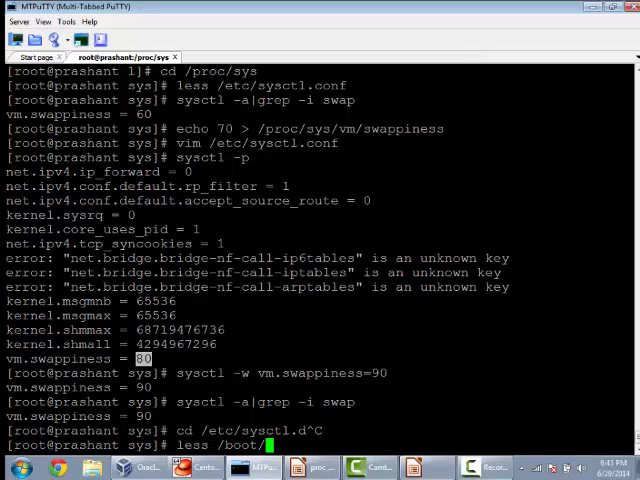
pyautogui.write('grub/')
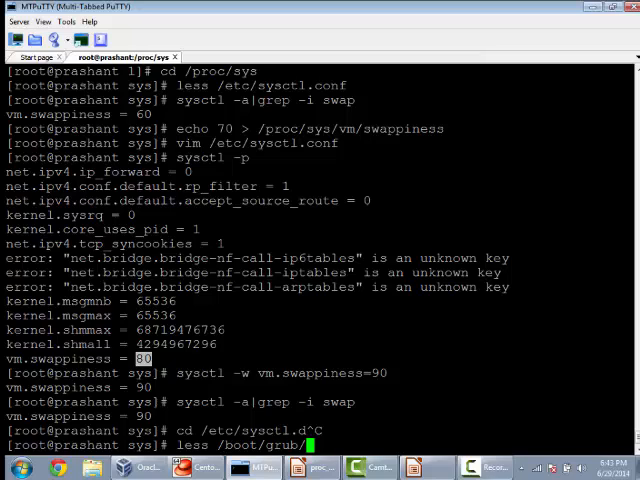
pyautogui.write('grub.conf')
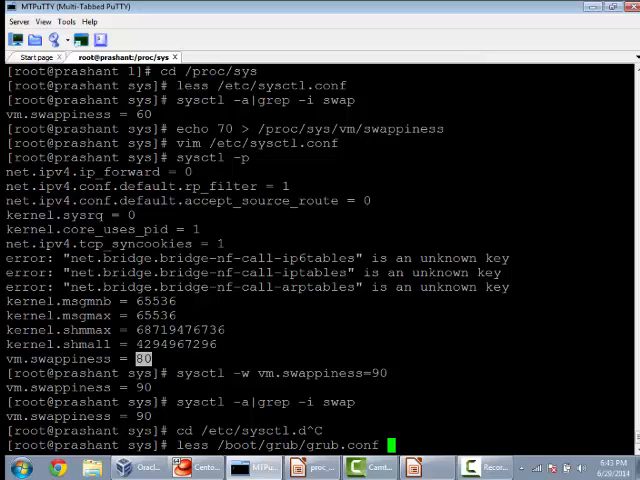
pyautogui.press('Return')
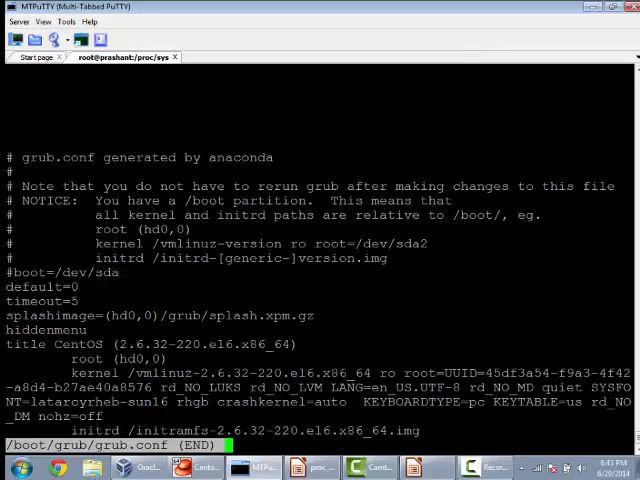
pyautogui.press('q')
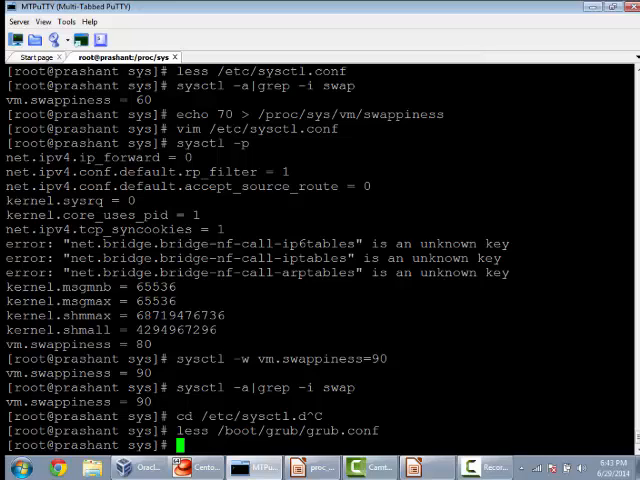
# Step: Move into /sys and list block, bus, class, devices, firmware, kernel and others
pyautogui.write('cd /sys')
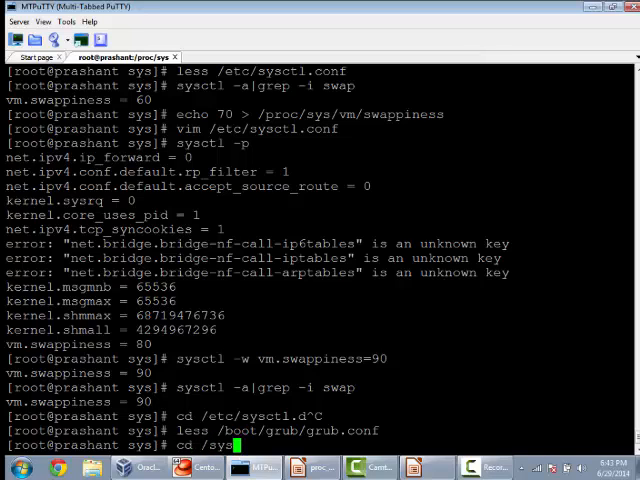
pyautogui.press('Return')
pyautogui.write('p')
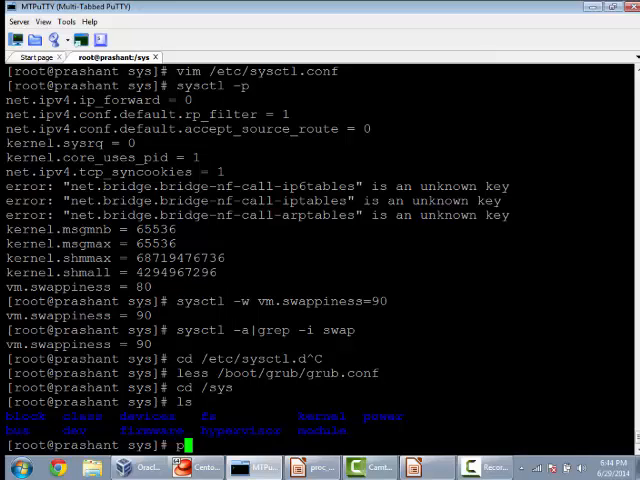
# Step: Page through /proc/cpuinfo for the Intel Core i3-3110M processors
pyautogui.write('cat')
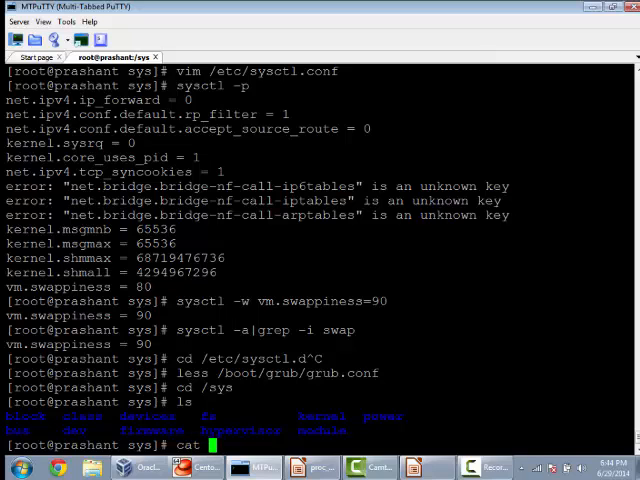
pyautogui.write('/proc/cp')
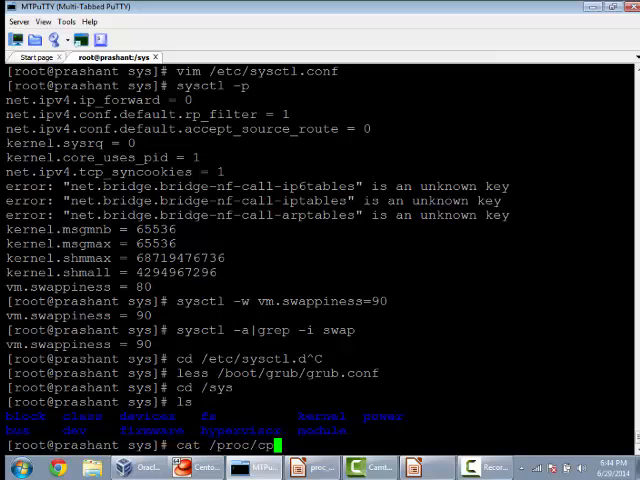
pyautogui.press('Return')
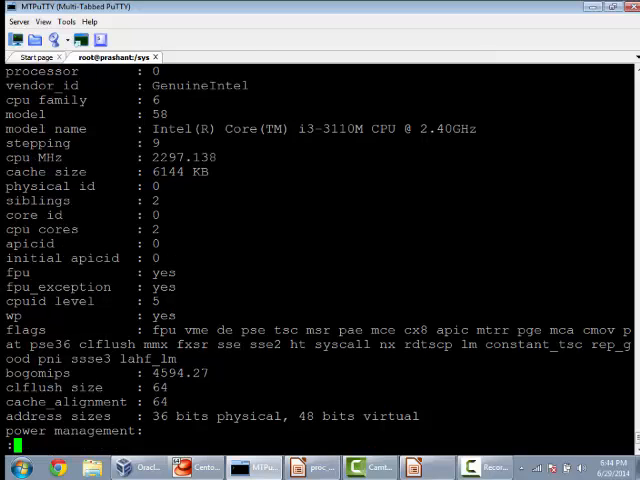
pyautogui.scroll(-3)
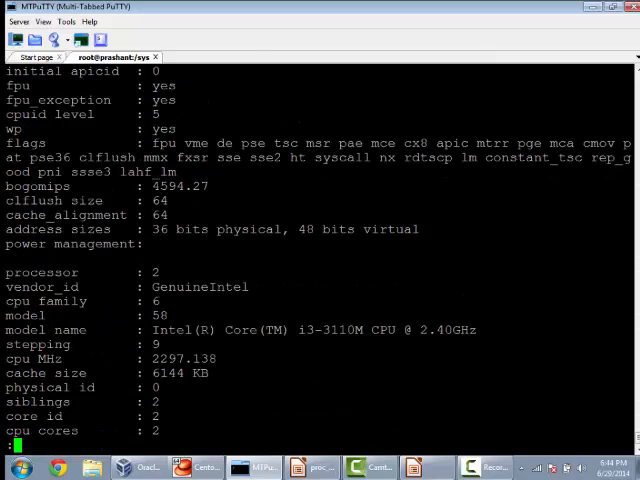
pyautogui.scroll(-3)
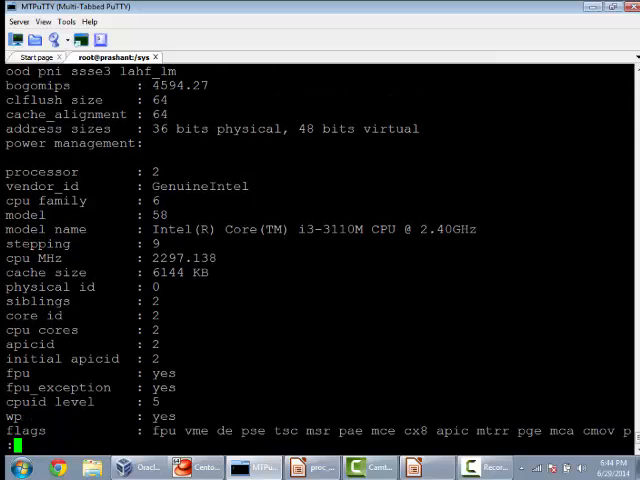
pyautogui.scroll(-3)
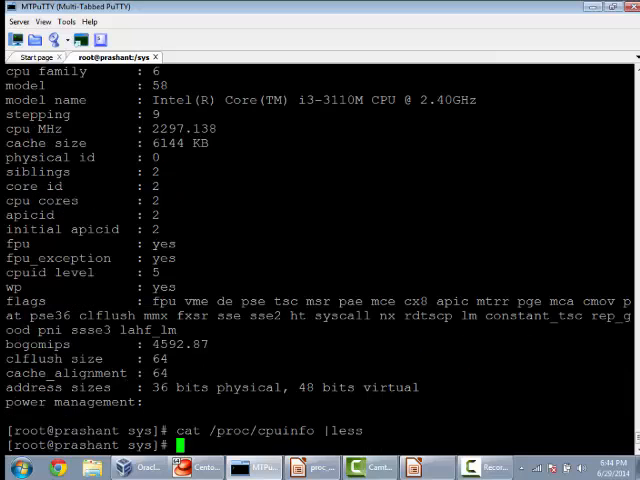
# Step: Read /sys/devices/system/cpu/cpu2/online to confirm CPU2 is online (1)
pyautogui.write('cat')
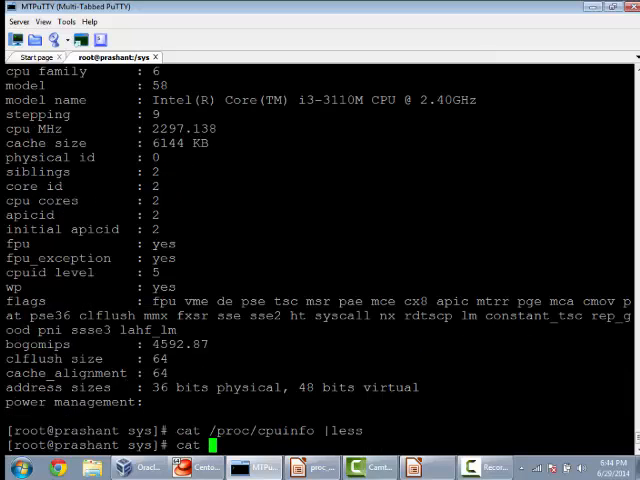
pyautogui.write('/sys/')
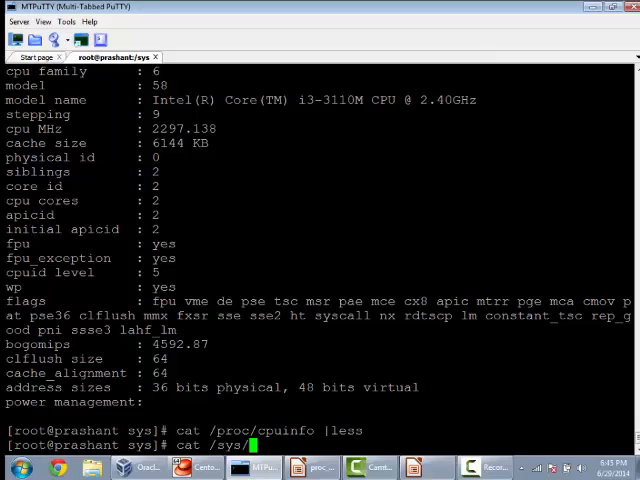
pyautogui.write('dev')
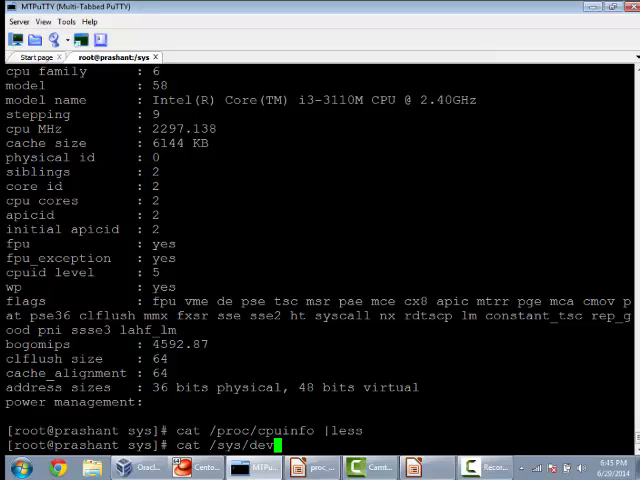
pyautogui.write('ices/system/c')
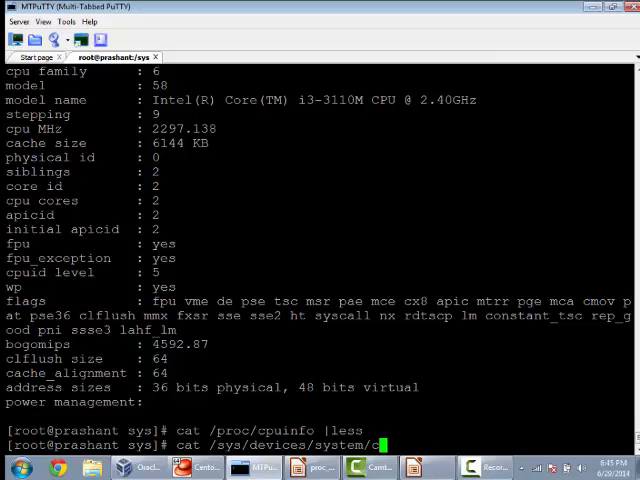
pyautogui.press('Return')
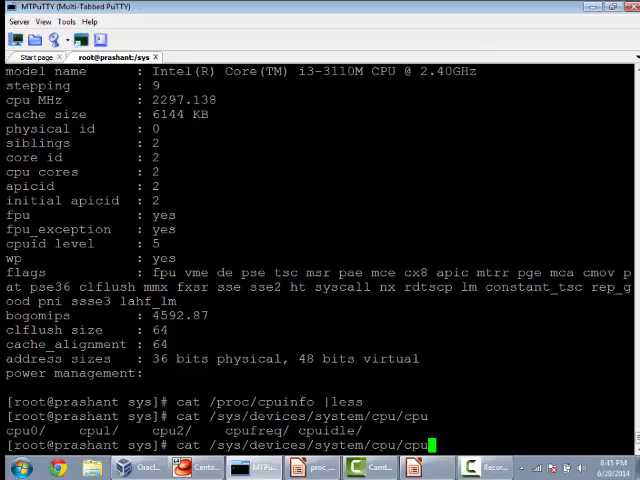
pyautogui.write('2/onlin')
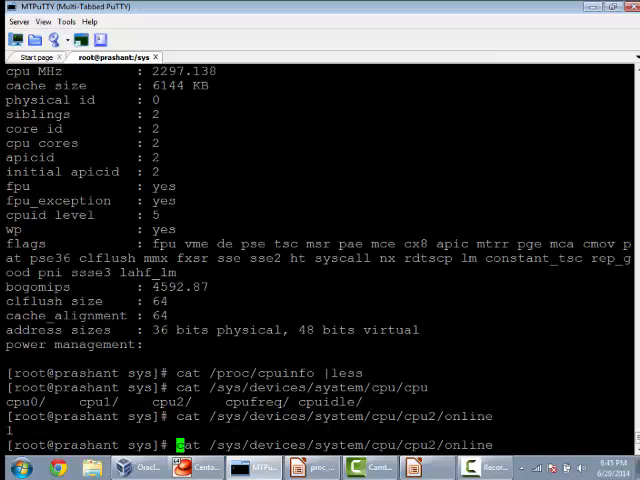
# Step: Write 0 to cpu2/online to take CPU2 offline, then begin typing less /proc/cpuinfo
pyautogui.write('echo 0')
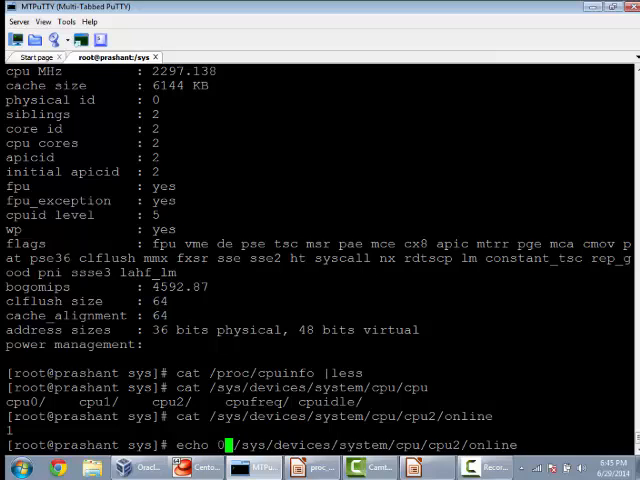
pyautogui.press('Return')
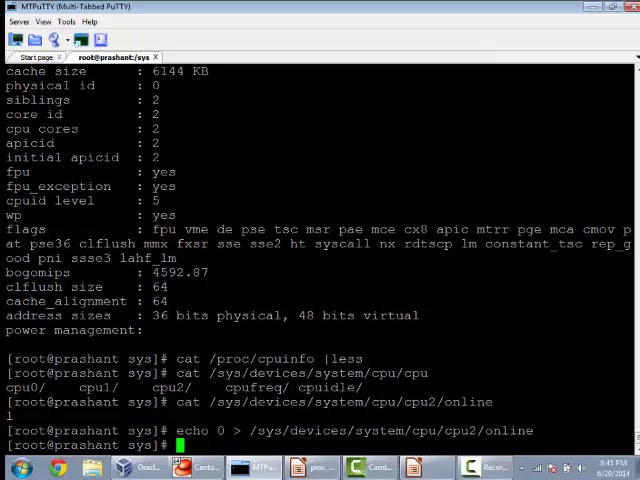
pyautogui.write('less /e')
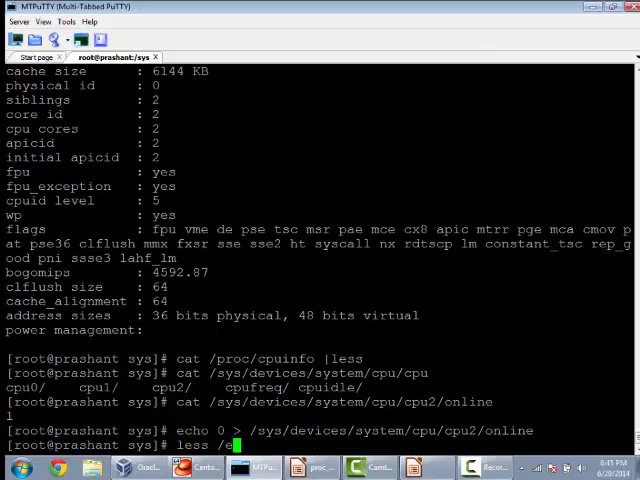
pyautogui.write('/proc/cpuinfo')
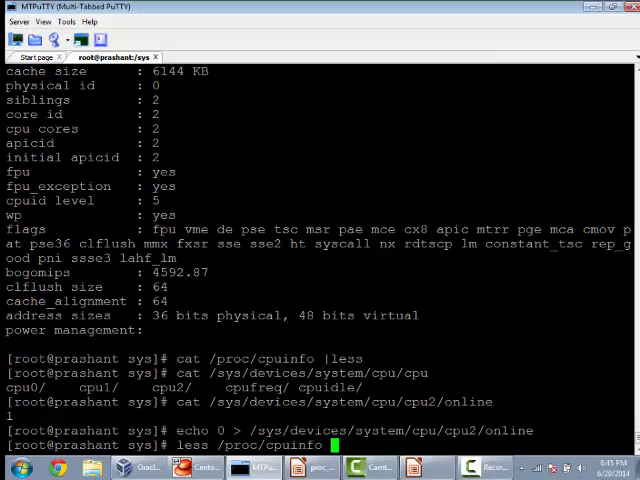